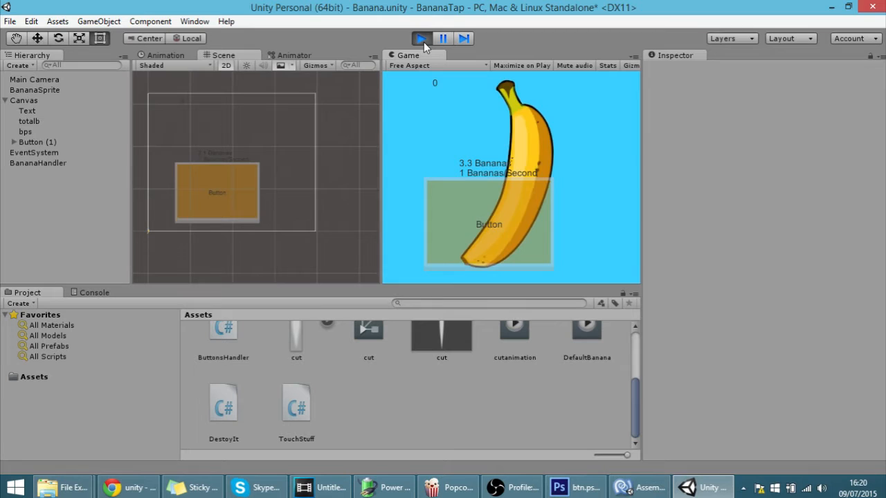
# Step: Tap the Game view button repeatedly so the tap and banana counters climb
pyautogui.click(489, 224)
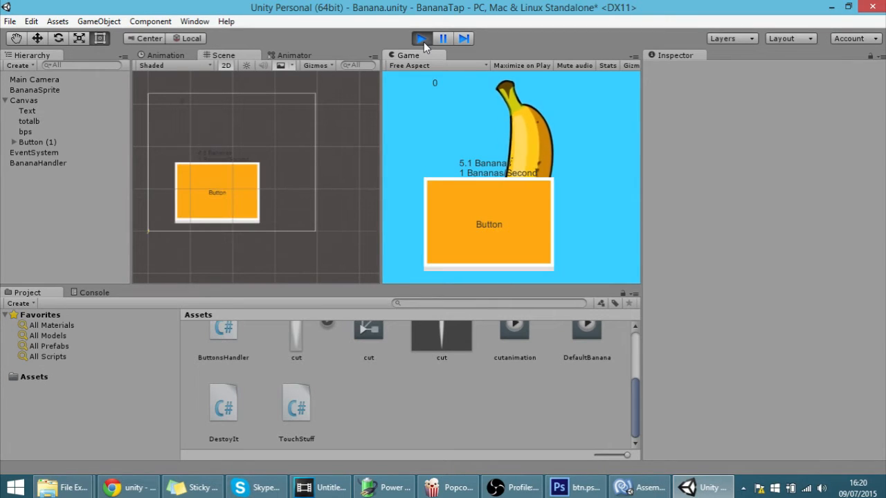
pyautogui.click(489, 224)
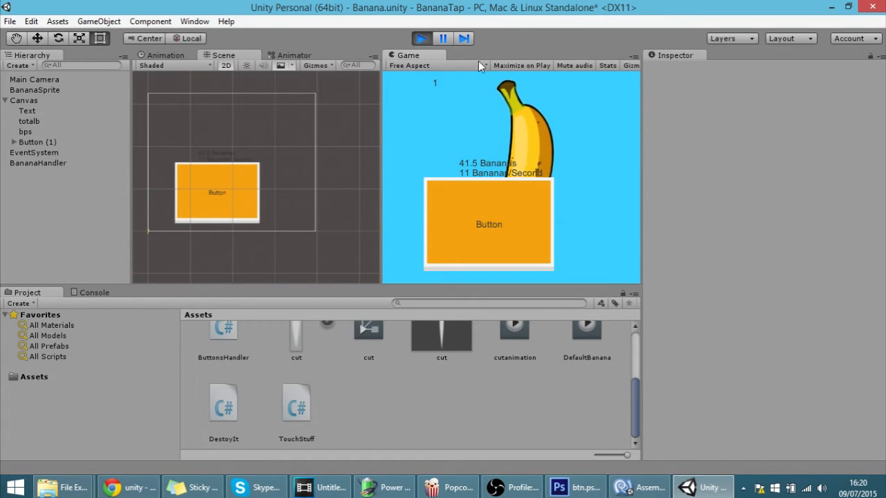
pyautogui.click(489, 224)
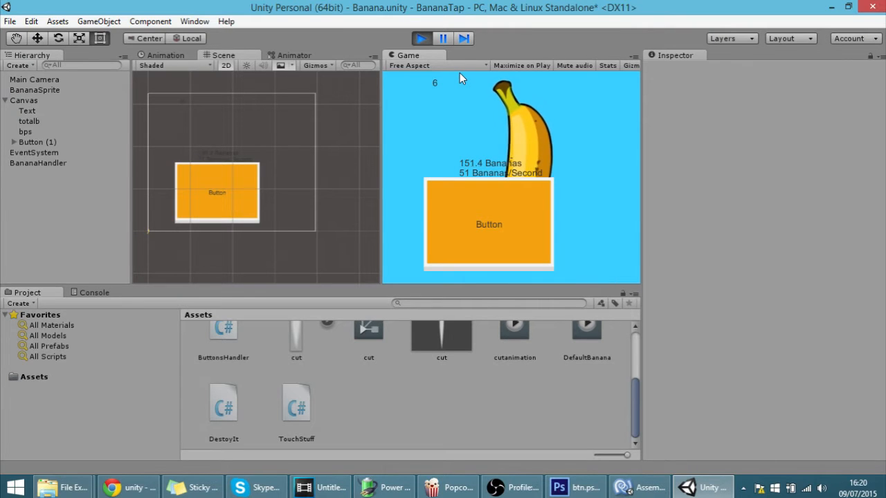
pyautogui.click(488, 224)
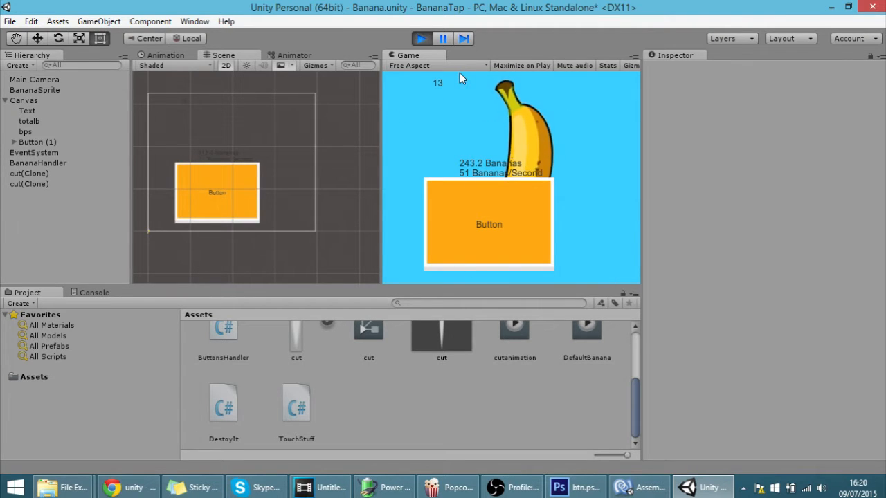
pyautogui.click(489, 225)
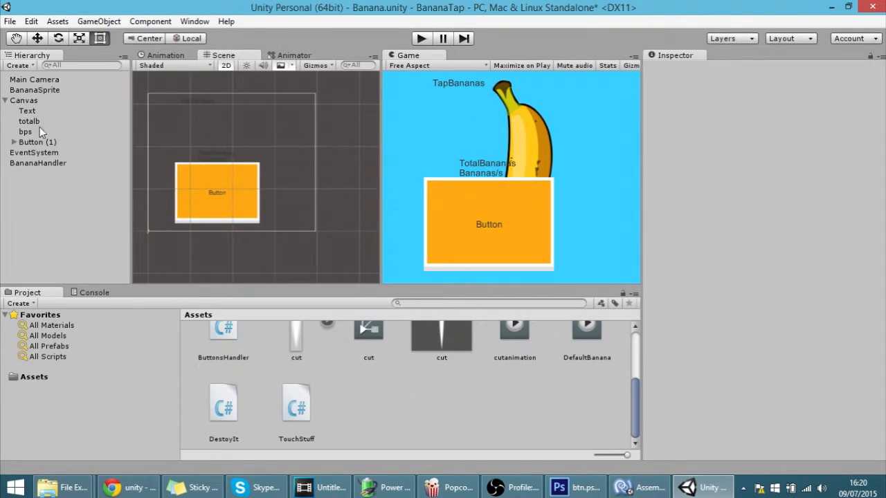
pyautogui.rightClick(24, 100)
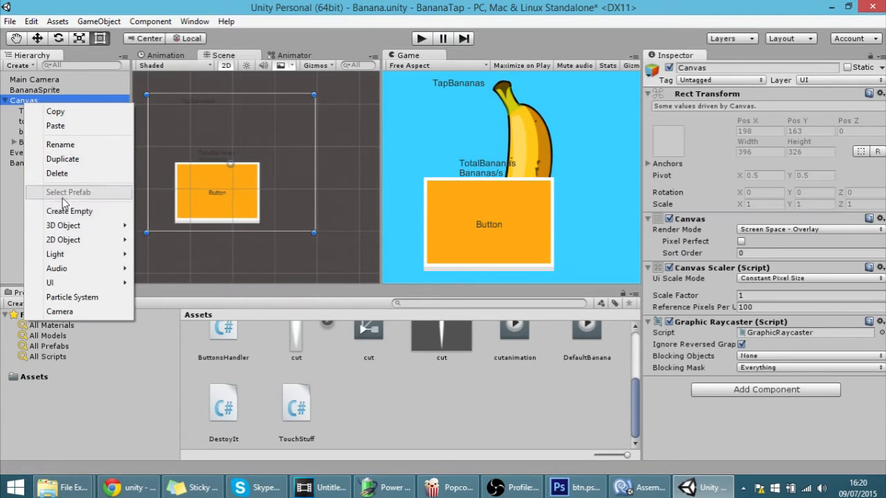
pyautogui.click(50, 282)
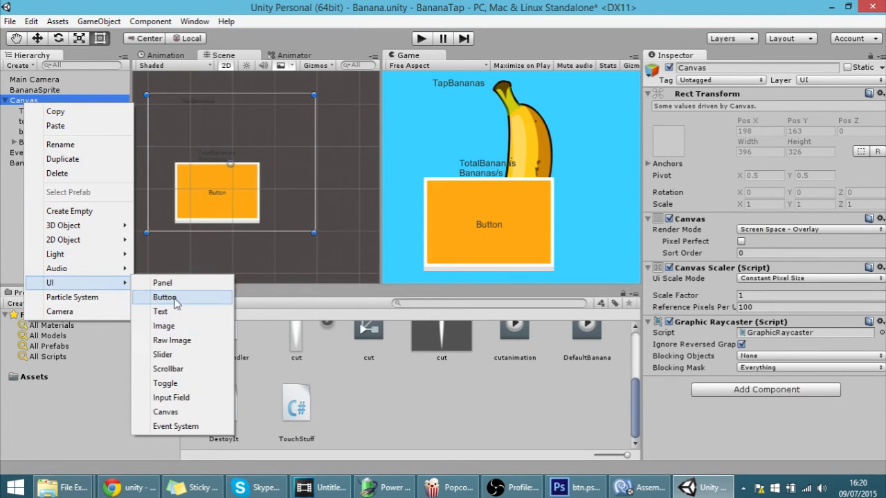
pyautogui.click(165, 296)
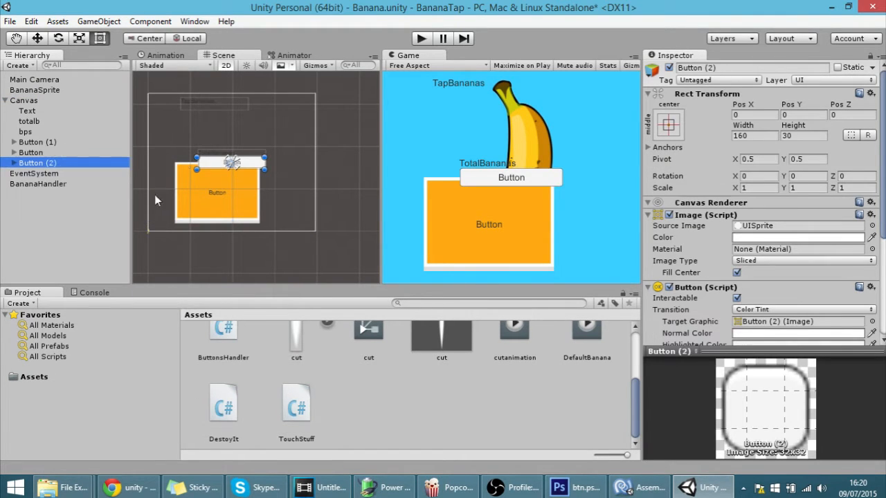
pyautogui.moveTo(233, 164); pyautogui.dragTo(274, 163)
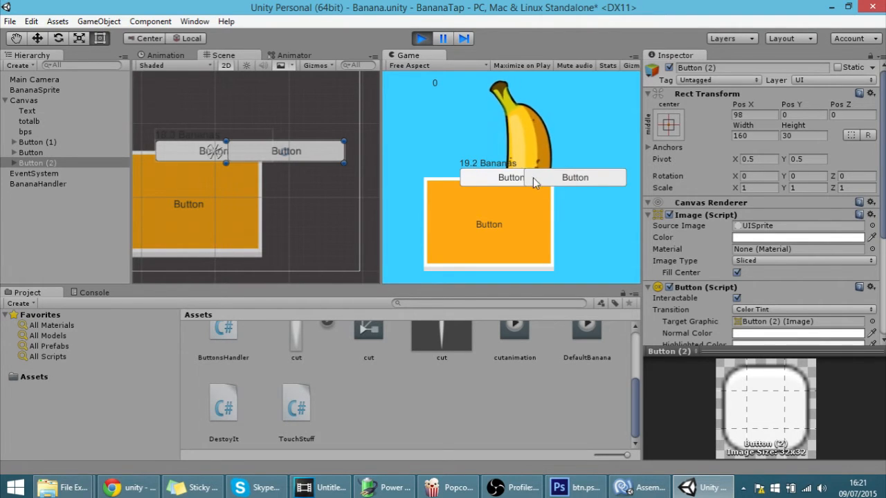
pyautogui.click(509, 177)
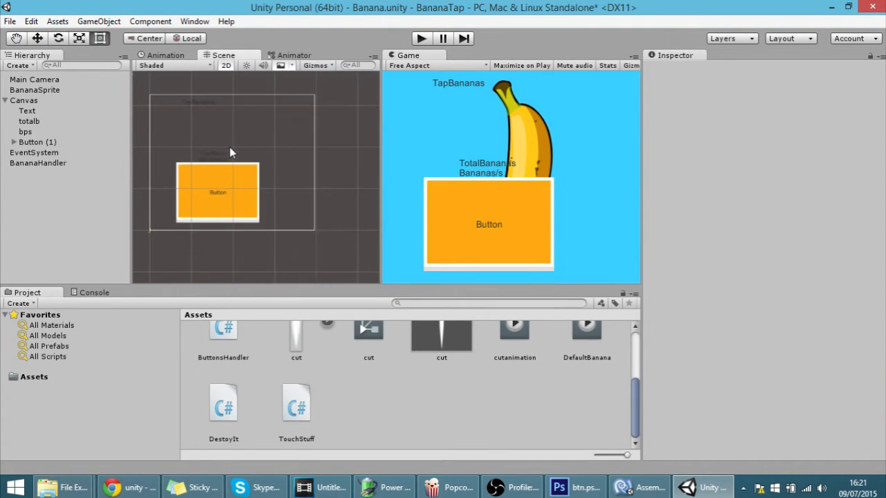
pyautogui.moveTo(271, 211)
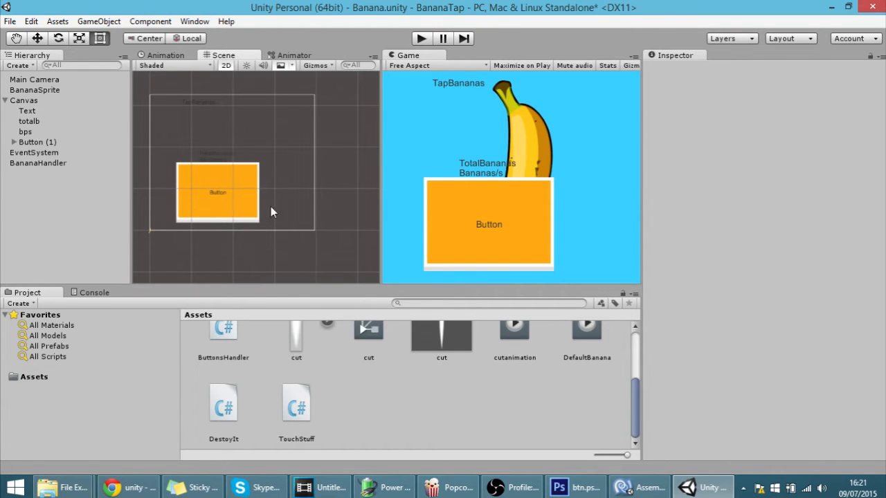
# Step: Create a UI Panel under the Canvas and select it
pyautogui.rightClick(25, 100)
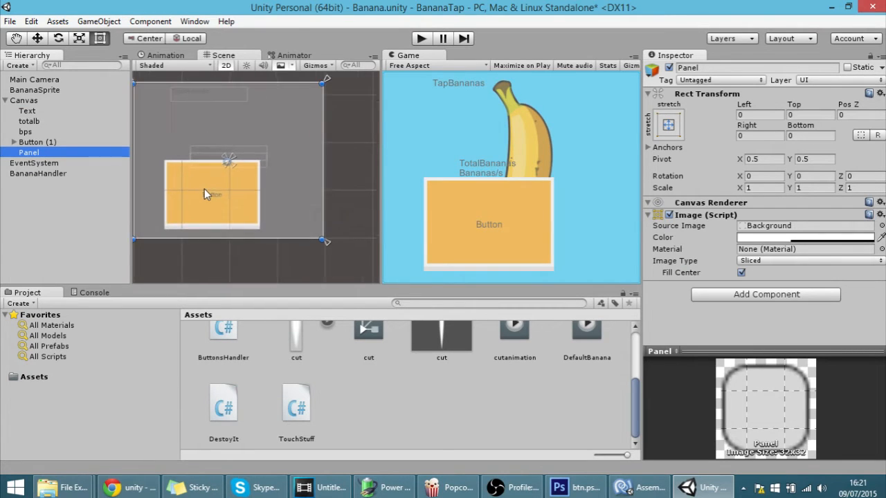
pyautogui.moveTo(208, 194); pyautogui.dragTo(247, 201)
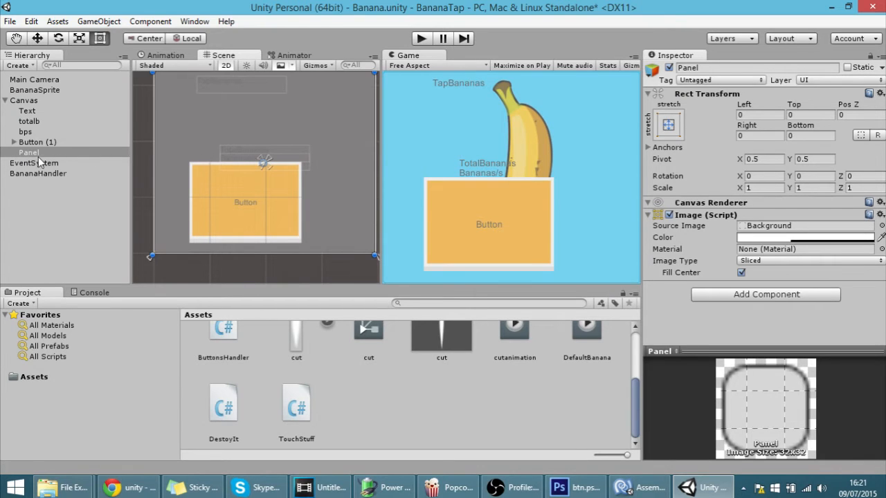
pyautogui.click(29, 153)
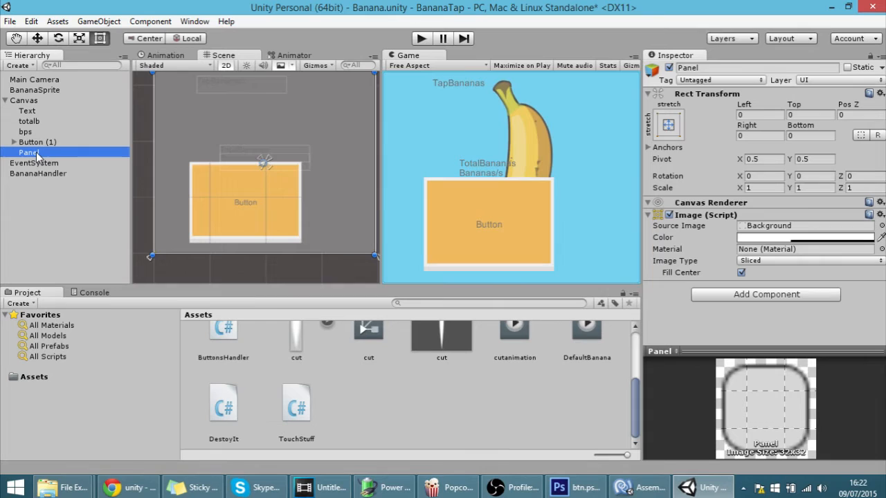
# Step: Move the Panel directly under Canvas, above Text, as its first child
pyautogui.click(28, 111)
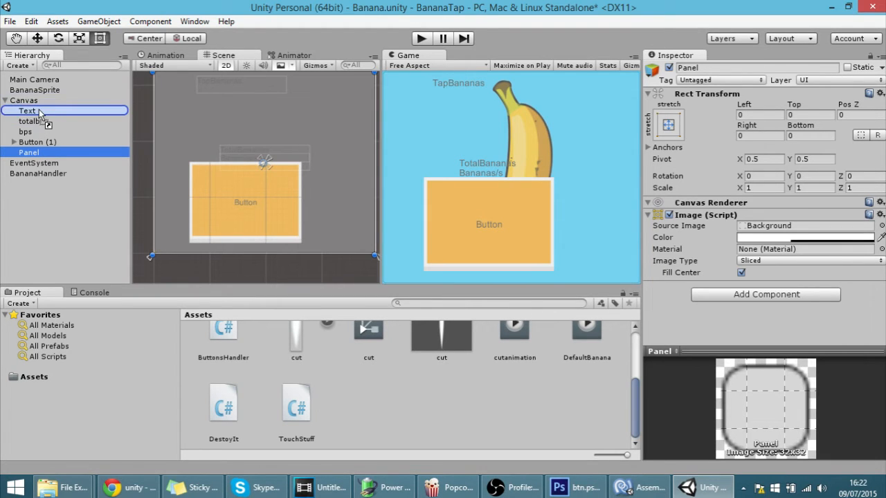
pyautogui.click(25, 100)
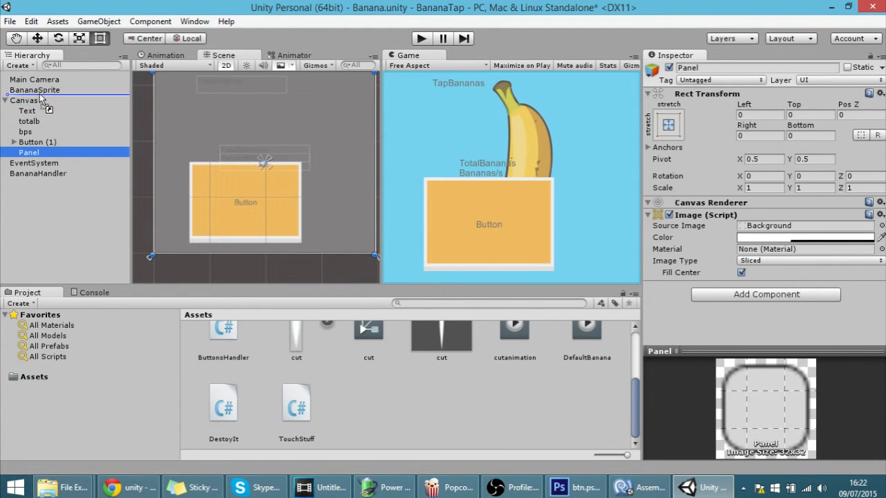
pyautogui.click(25, 100)
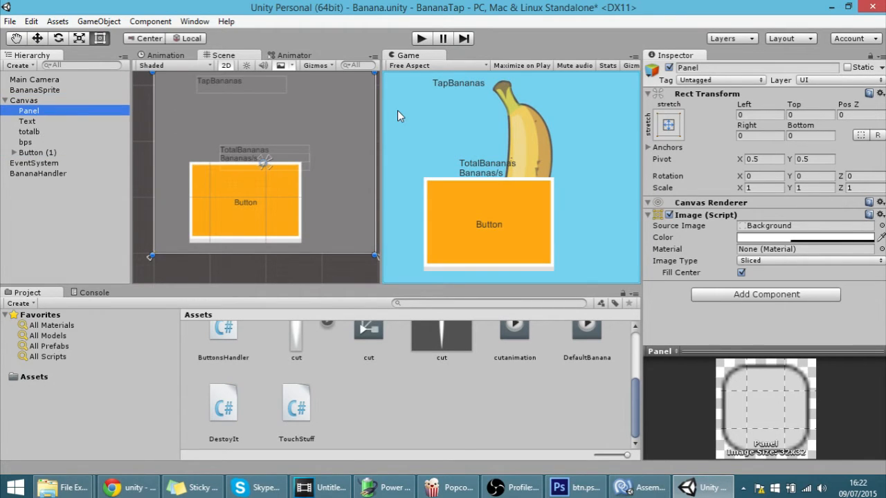
pyautogui.moveTo(152, 149)
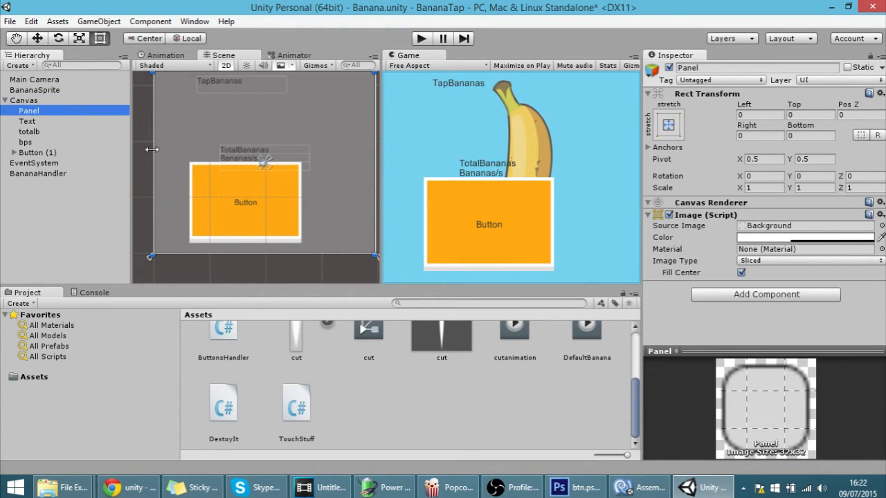
pyautogui.moveTo(255, 111)
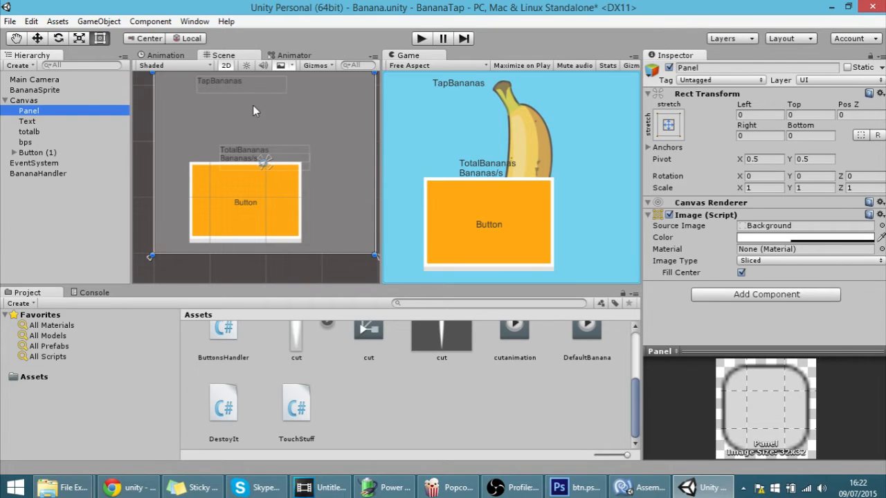
pyautogui.moveTo(720, 194)
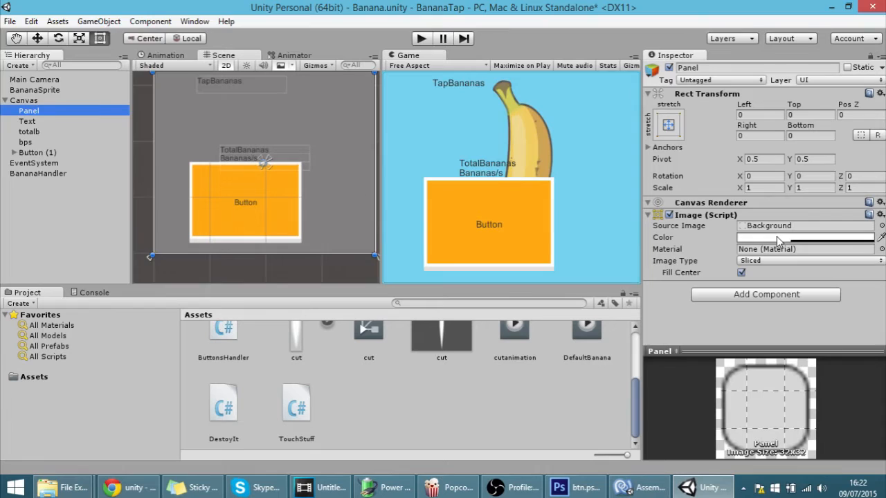
# Step: Set the Panel's Image colour alpha to 0 so it is fully transparent
pyautogui.click(806, 238)
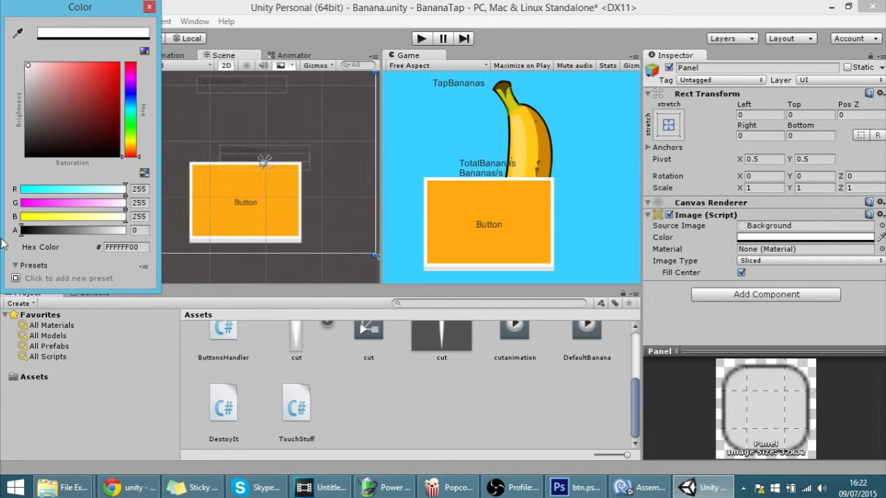
pyautogui.click(149, 6)
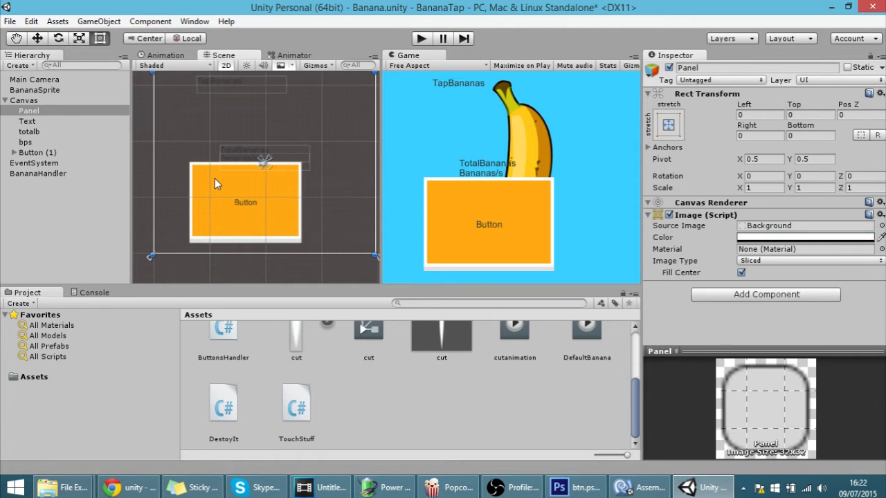
pyautogui.moveTo(242, 188)
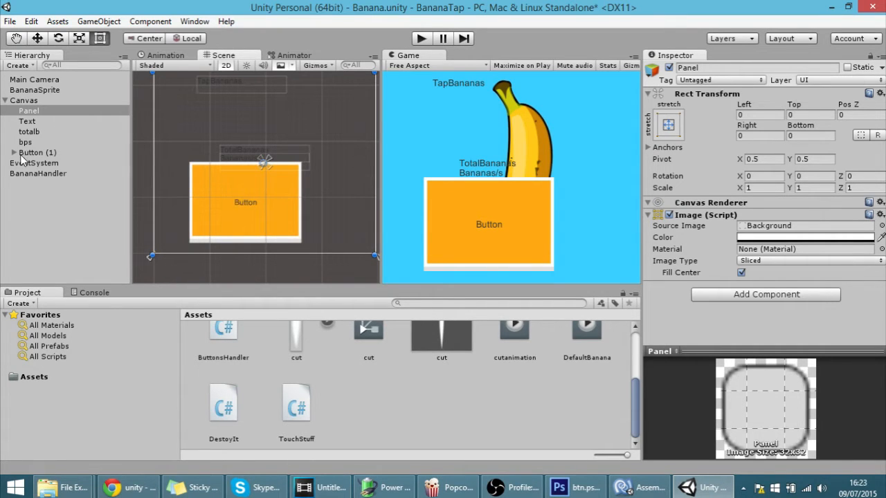
# Step: Review Button (1)'s Event Trigger calling BananaHandler.moreBananas on Pointer Down, then select the Panel
pyautogui.click(38, 152)
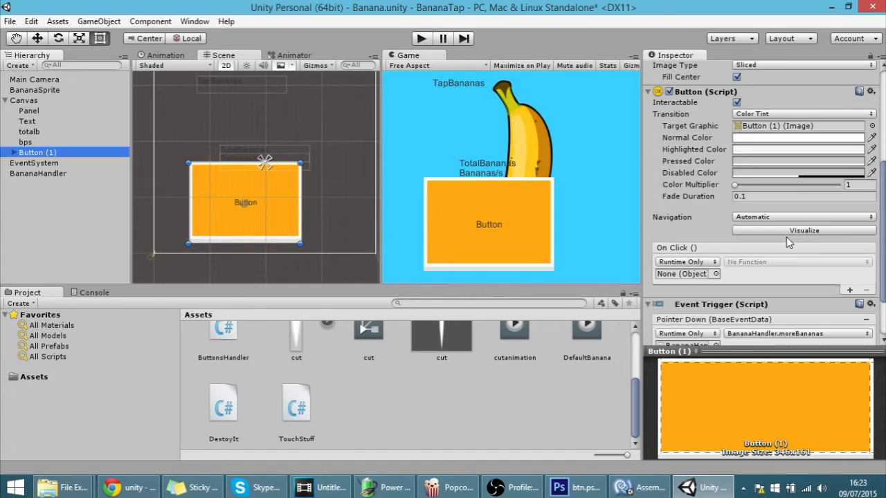
pyautogui.scroll(-3)
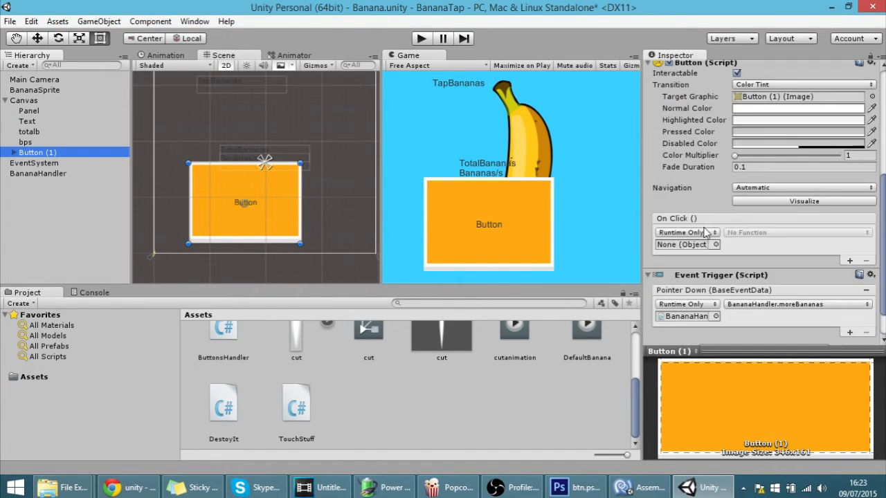
pyautogui.scroll(-3)
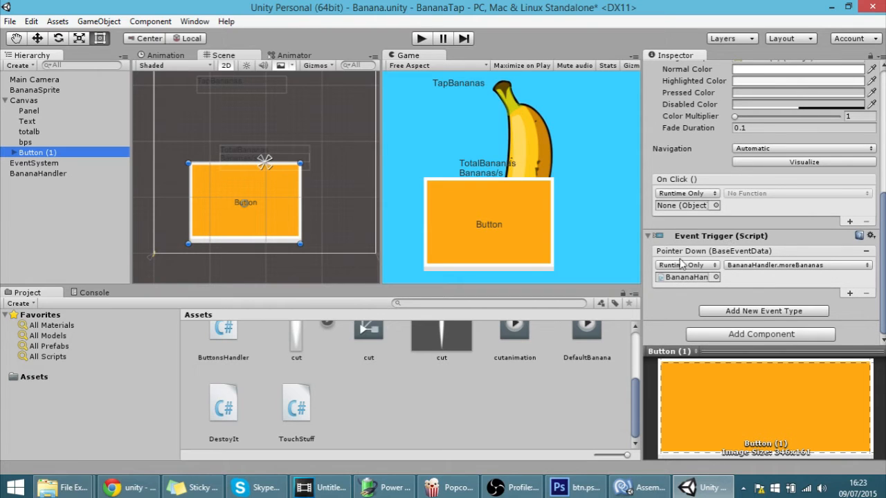
pyautogui.moveTo(746, 268)
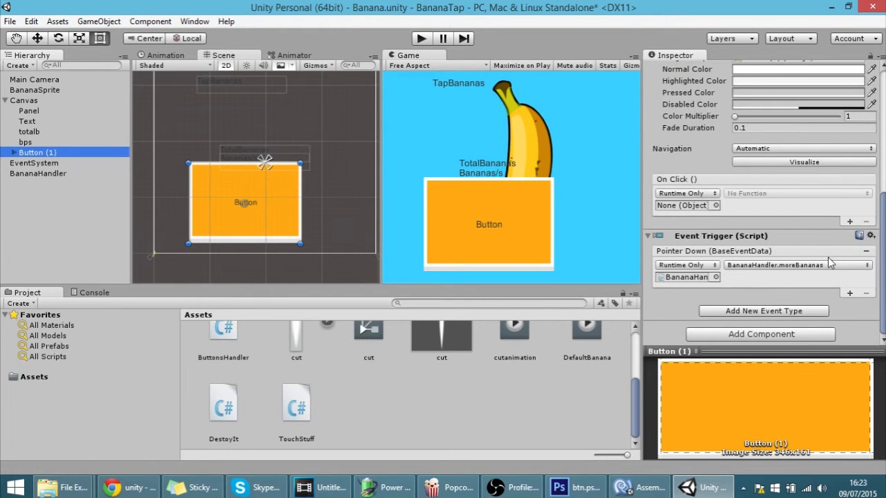
pyautogui.click(30, 111)
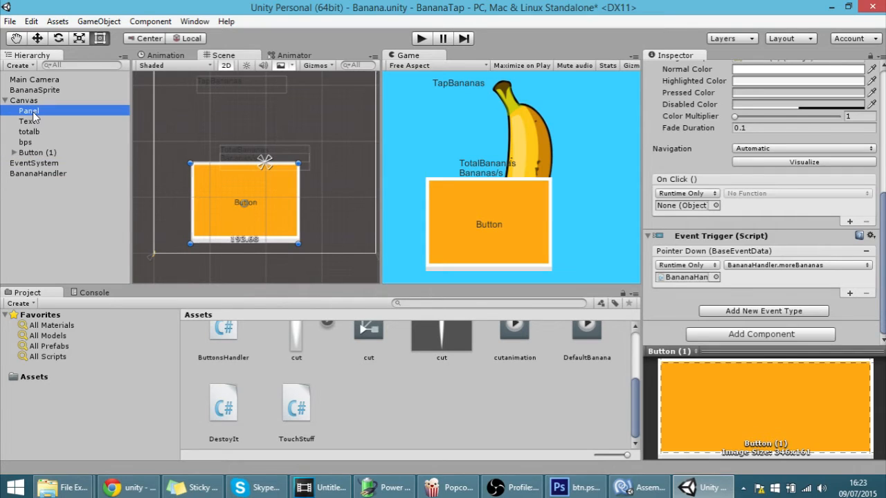
# Step: Add an Event Trigger component to the Panel with a PointerDown event entry
pyautogui.click(760, 334)
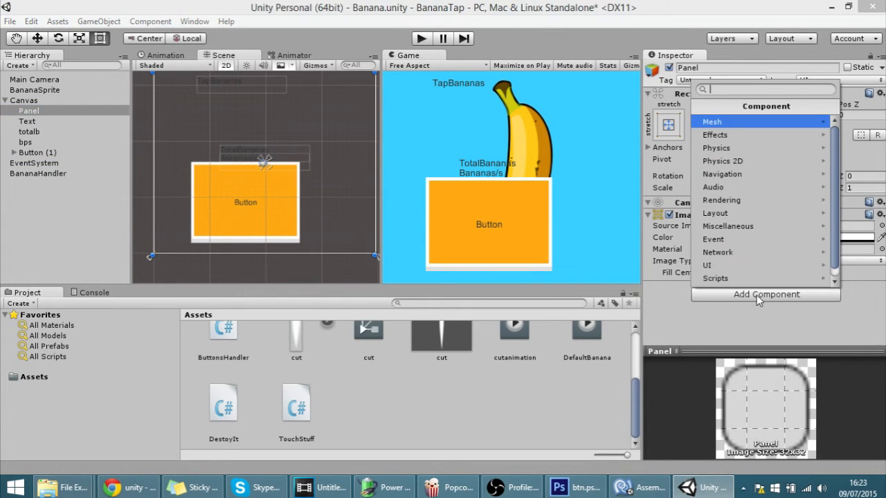
pyautogui.click(715, 238)
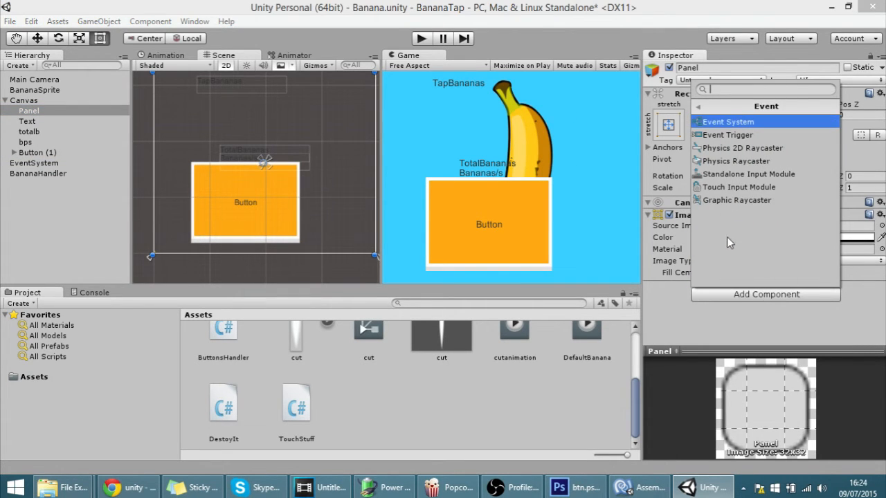
pyautogui.moveTo(727, 134)
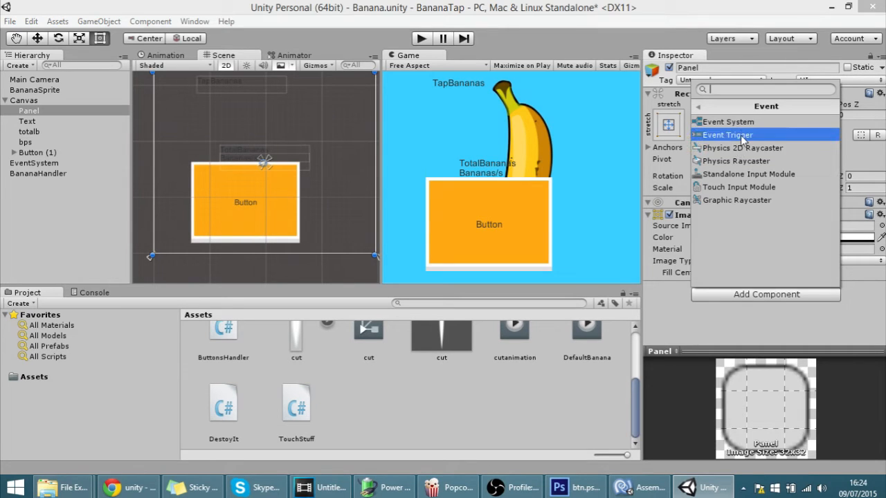
pyautogui.click(727, 136)
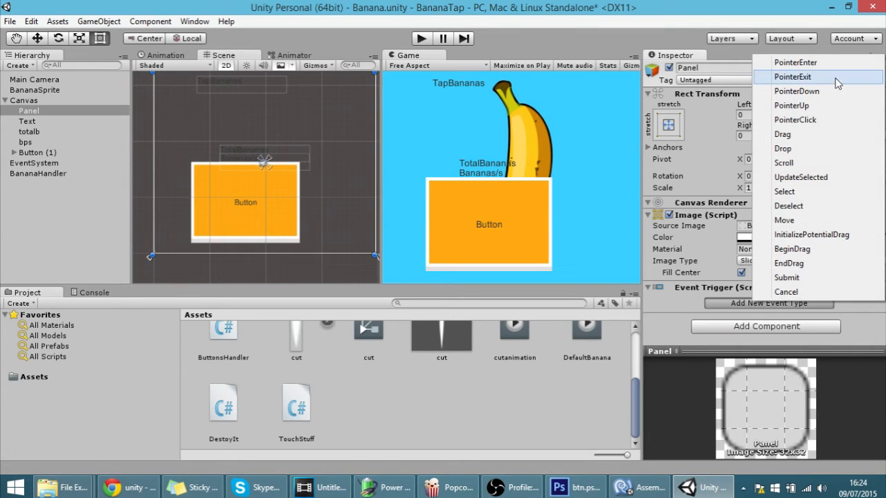
pyautogui.moveTo(810, 120)
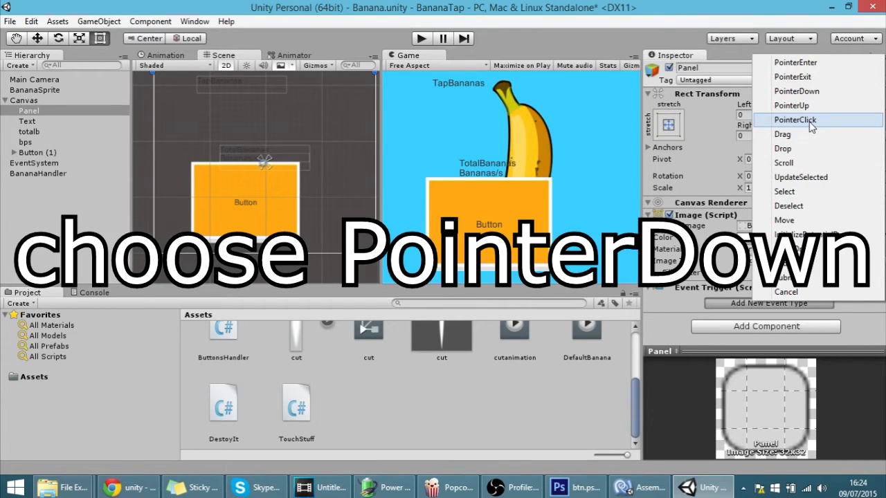
pyautogui.moveTo(796, 91)
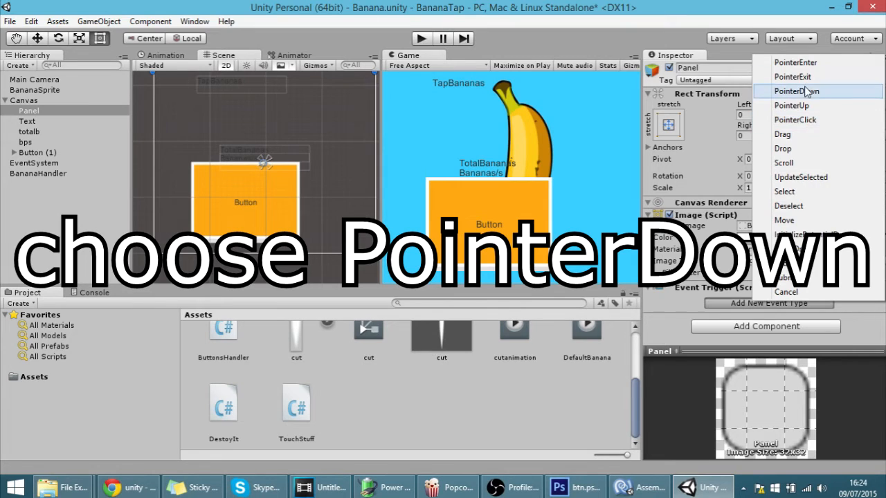
pyautogui.click(795, 91)
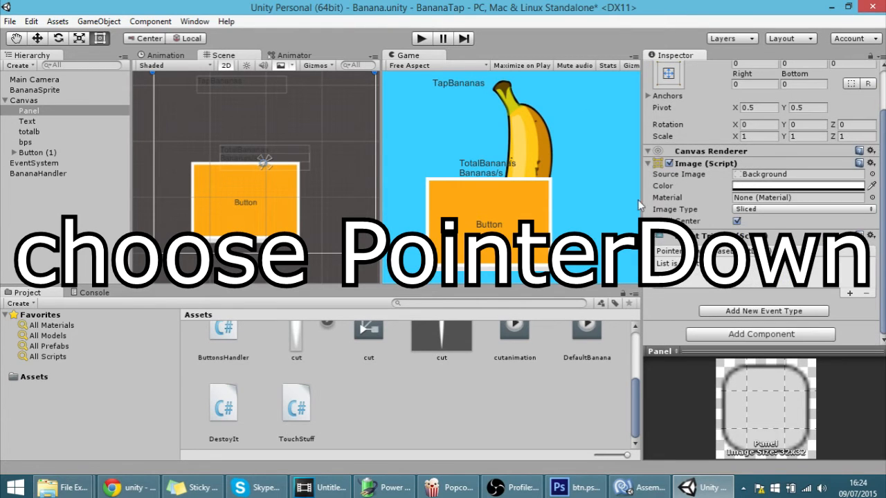
pyautogui.click(667, 251)
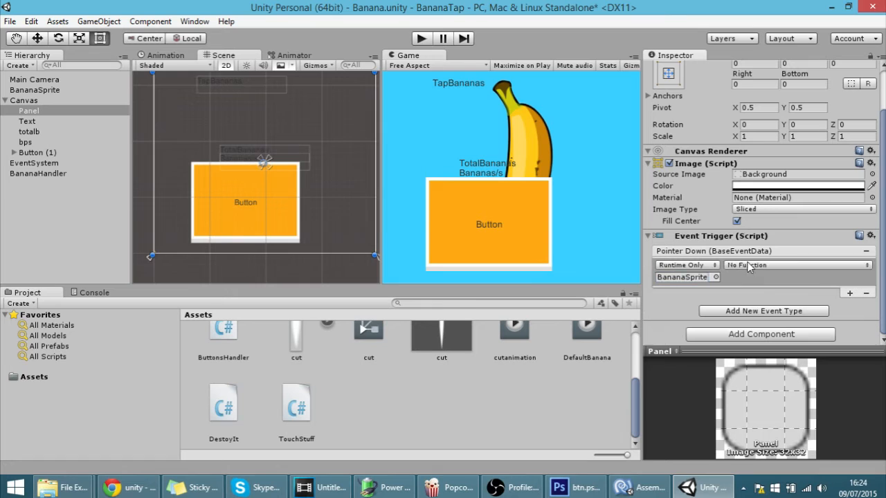
# Step: Target BananaSprite in the Pointer Down entry and browse its TouchStuff functions
pyautogui.click(796, 266)
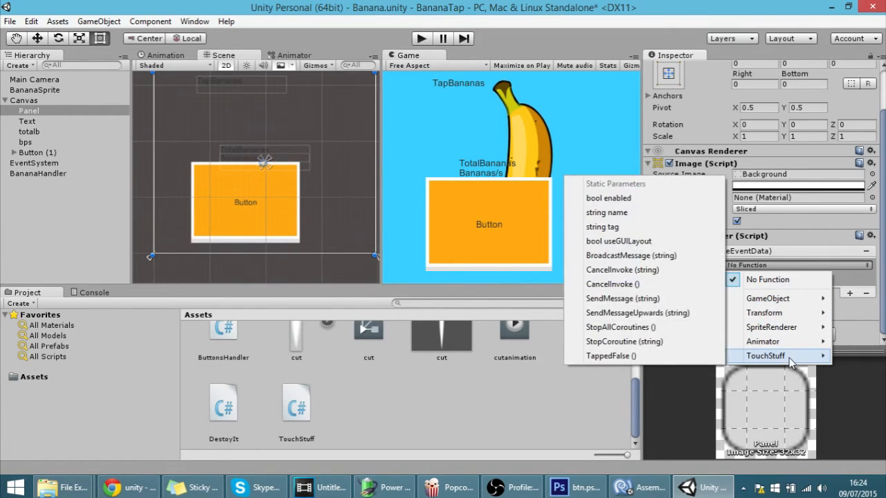
pyautogui.moveTo(796, 365)
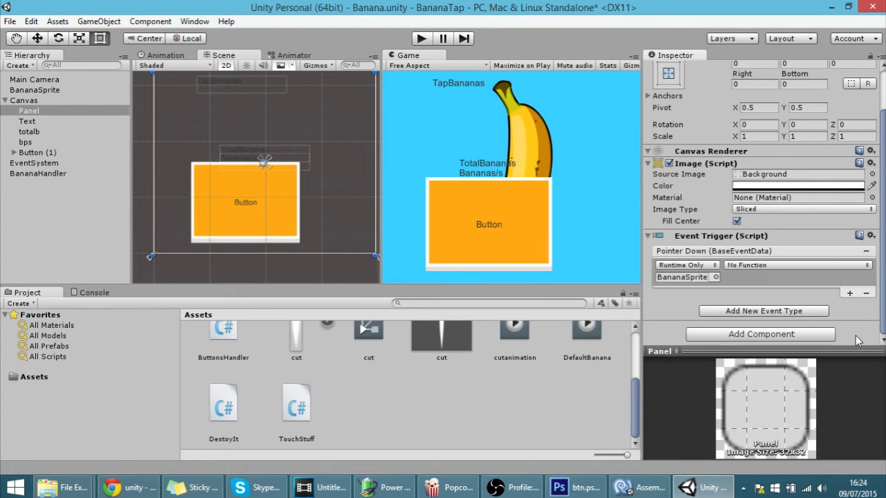
# Step: Write an empty public void CheckFingers(){} method in TouchStuff.cs below TappedFalse
pyautogui.click(638, 487)
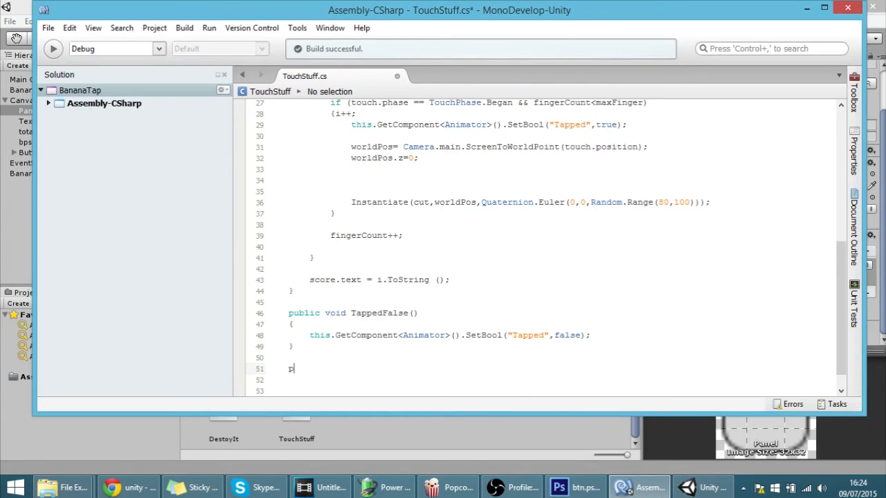
pyautogui.write('ublic void')
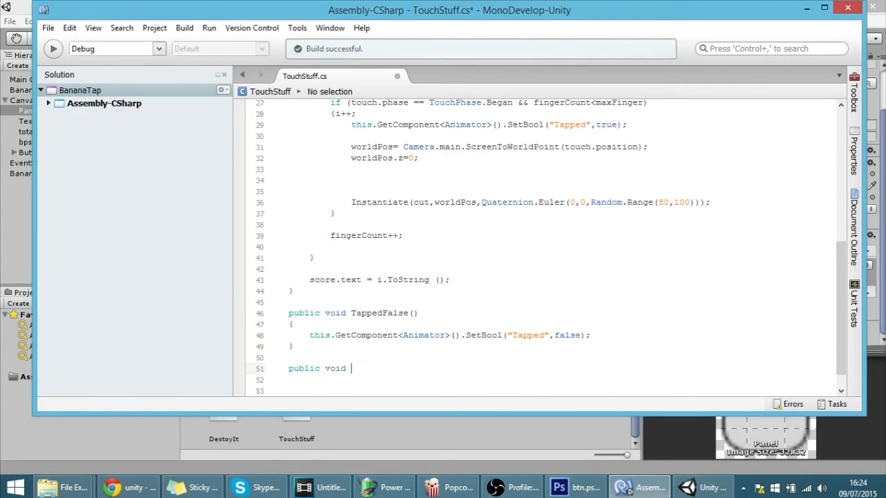
pyautogui.write('Check')
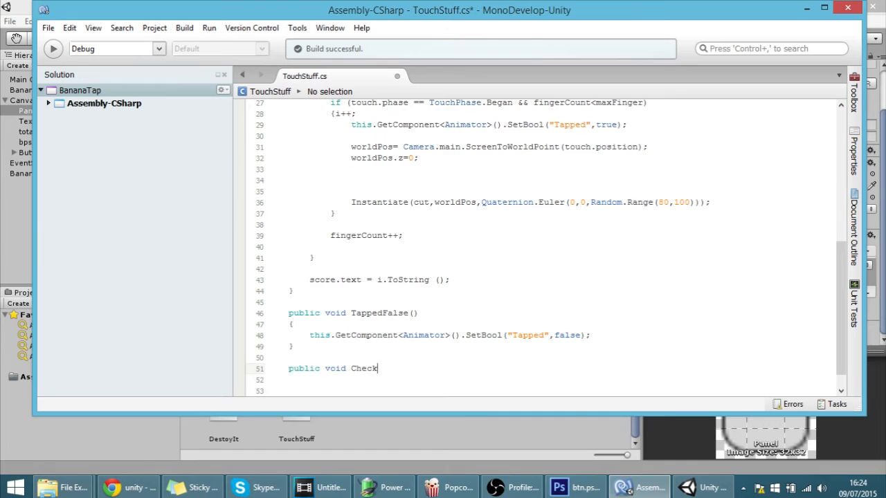
pyautogui.write('Finger')
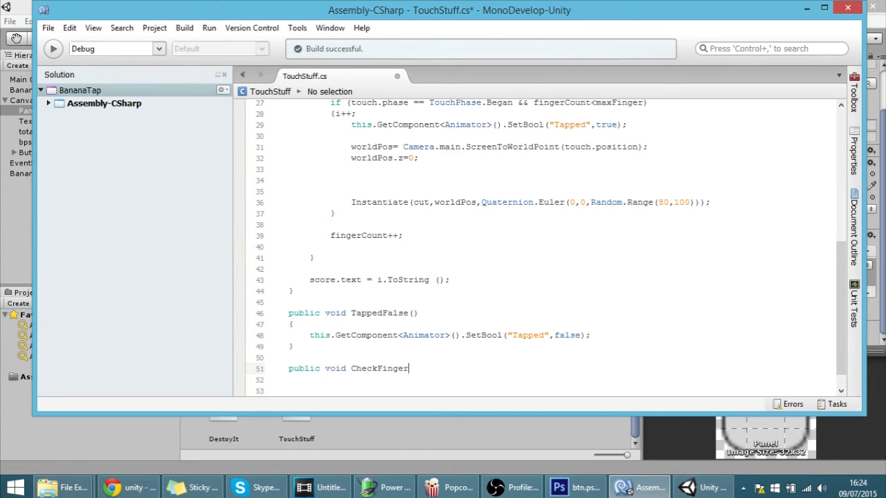
pyautogui.write('s(){')
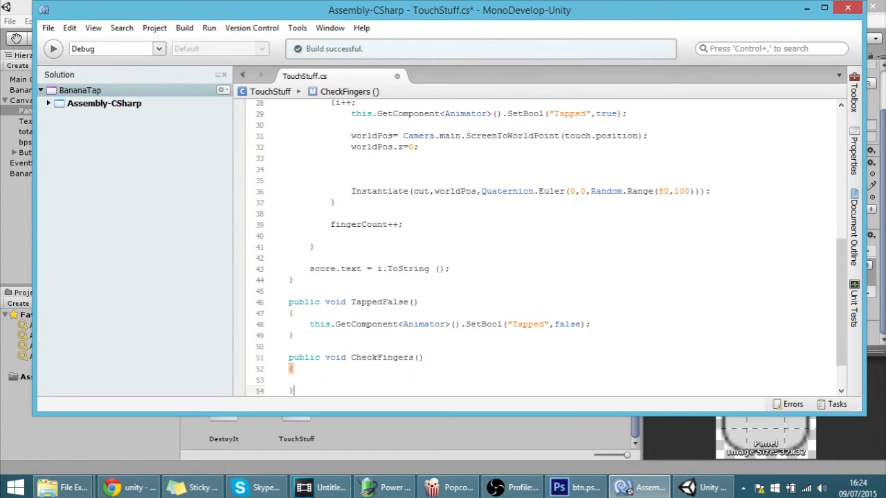
pyautogui.click(700, 488)
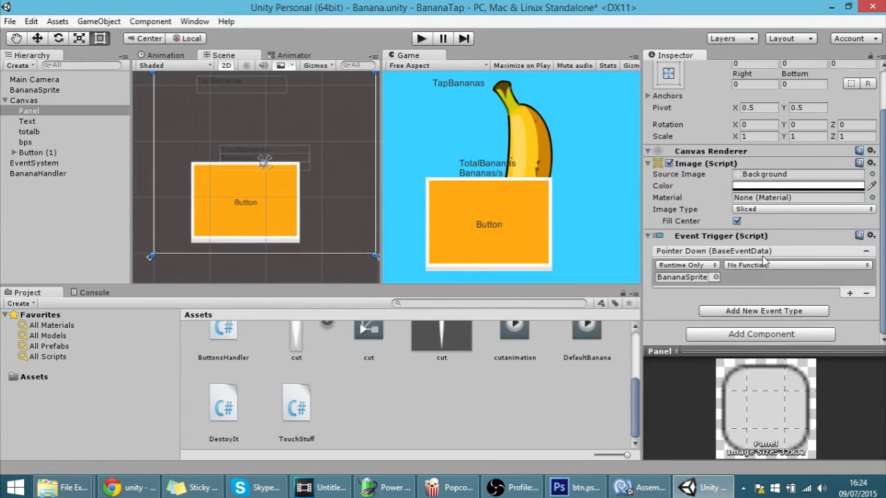
# Step: Choose TouchStuff > CheckFingers() as the Panel's Pointer Down function
pyautogui.click(639, 488)
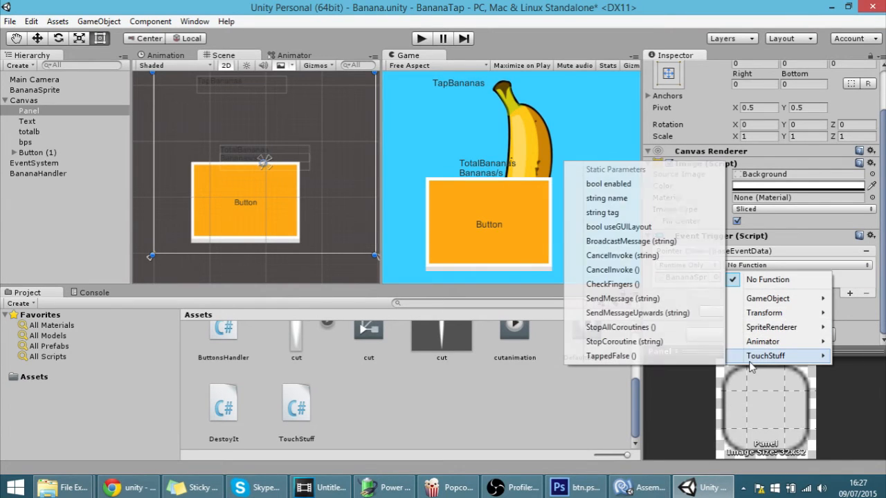
pyautogui.click(612, 284)
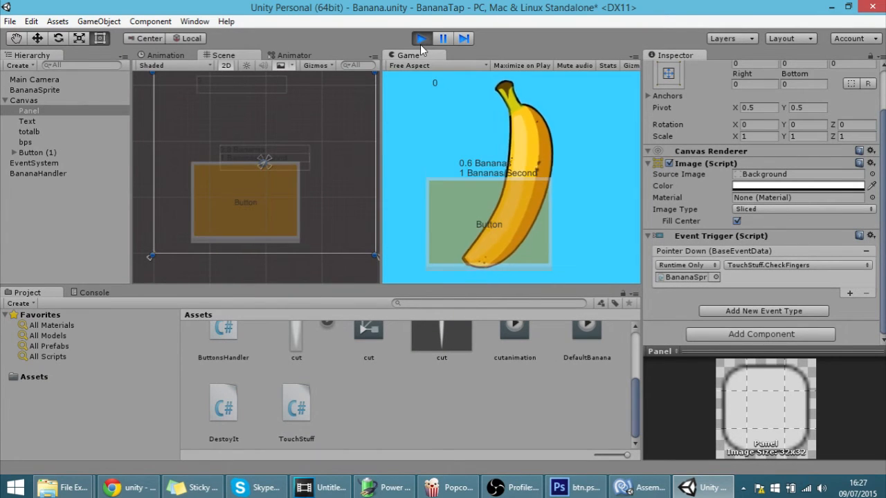
# Step: Run the game, tap to push bananas past 7,000, then stop Play mode
pyautogui.click(489, 224)
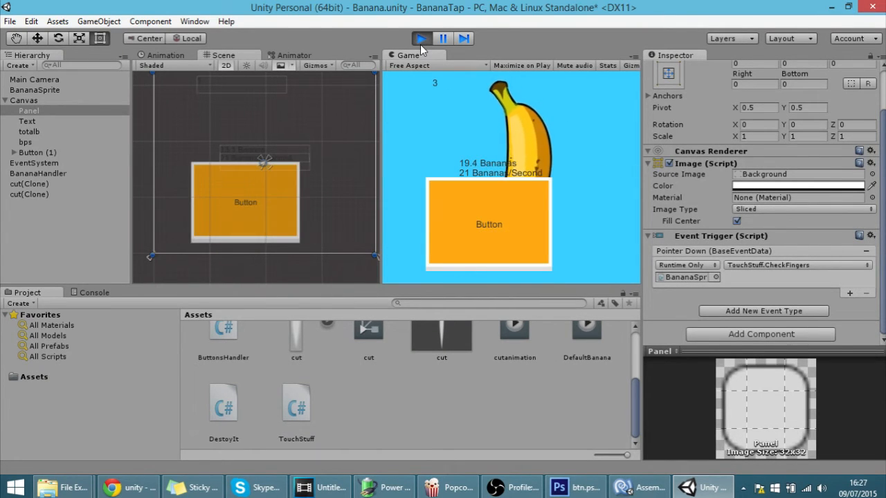
pyautogui.click(489, 225)
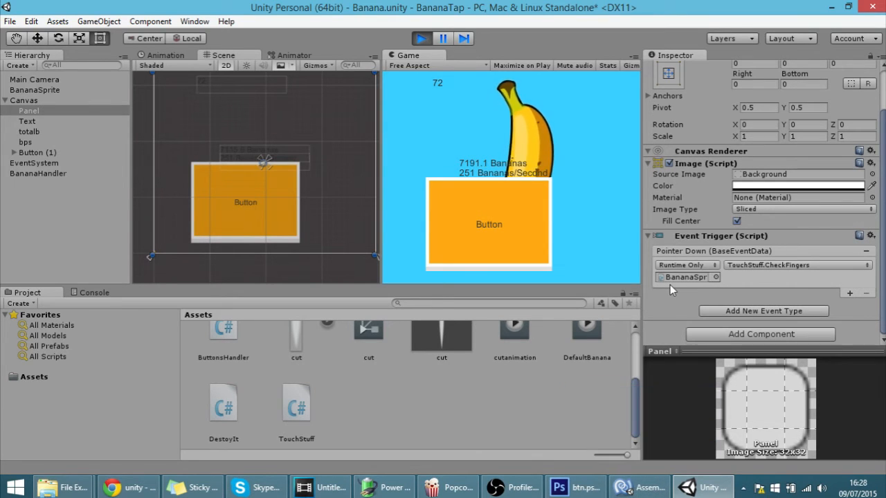
pyautogui.click(638, 487)
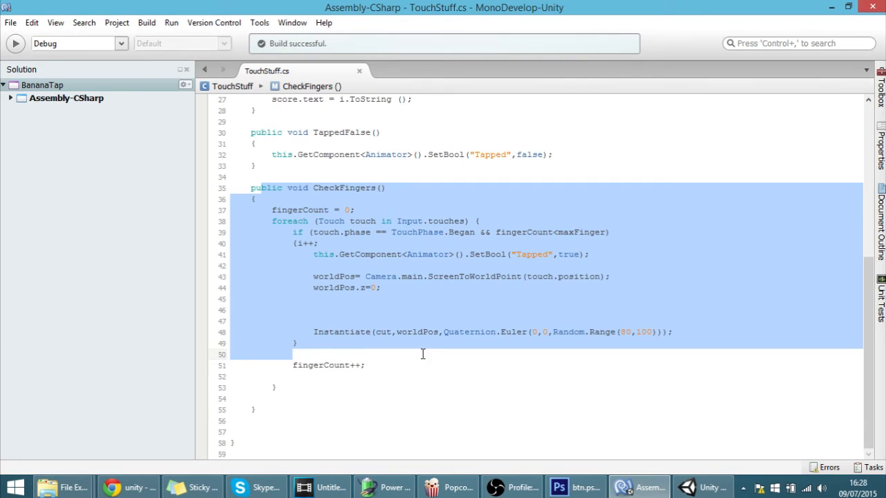
pyautogui.click(292, 377)
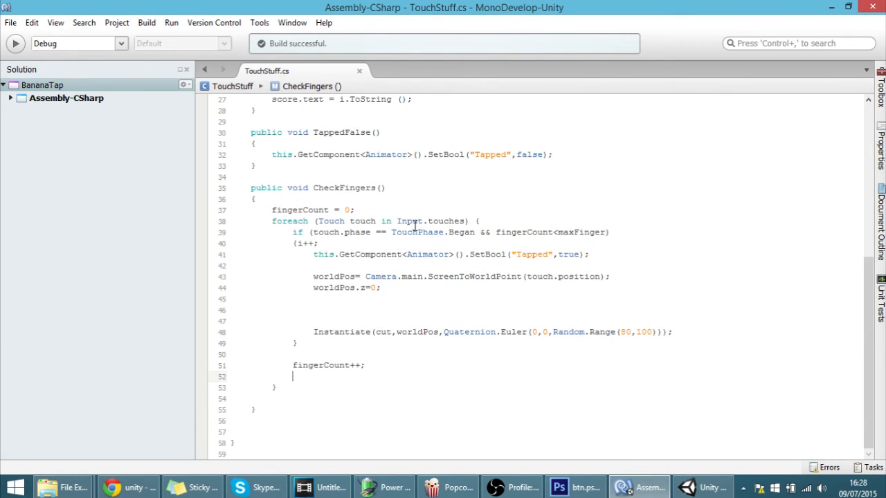
pyautogui.moveTo(409, 221)
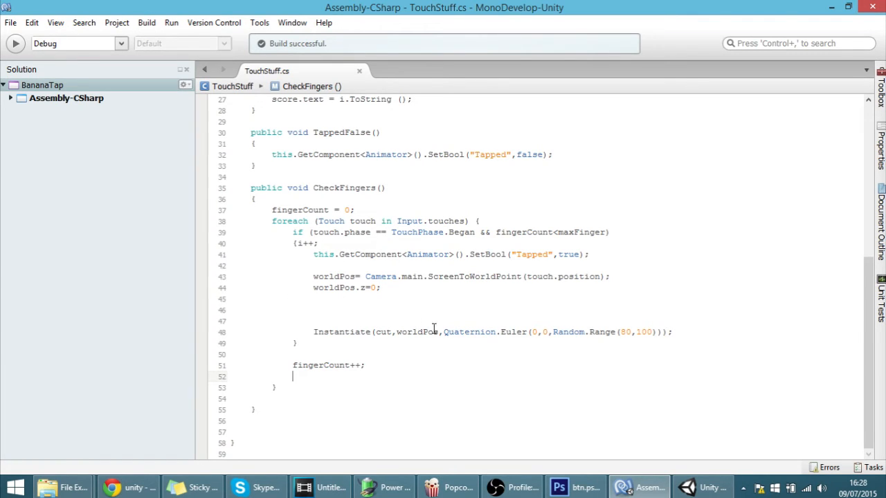
pyautogui.moveTo(374, 349)
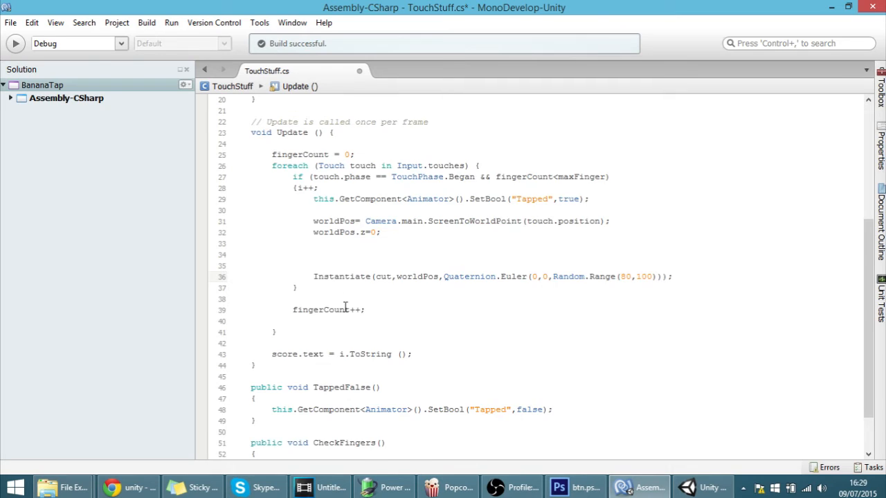
pyautogui.scroll(-3)
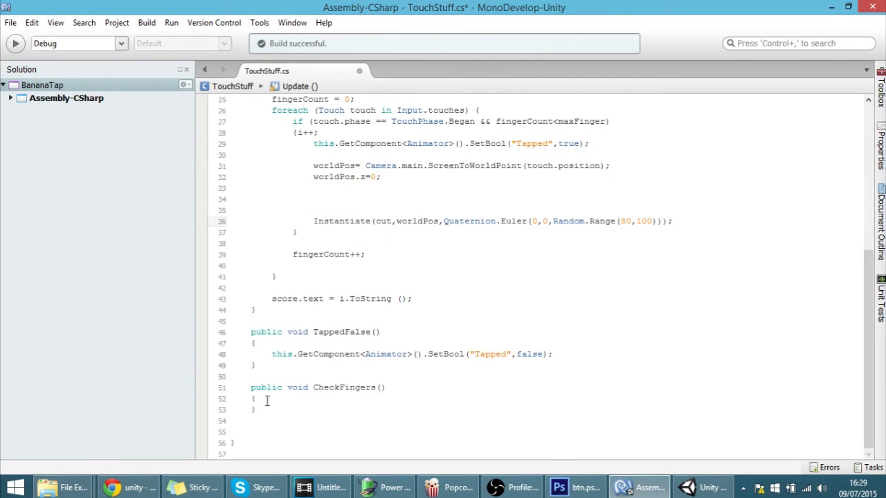
pyautogui.click(272, 410)
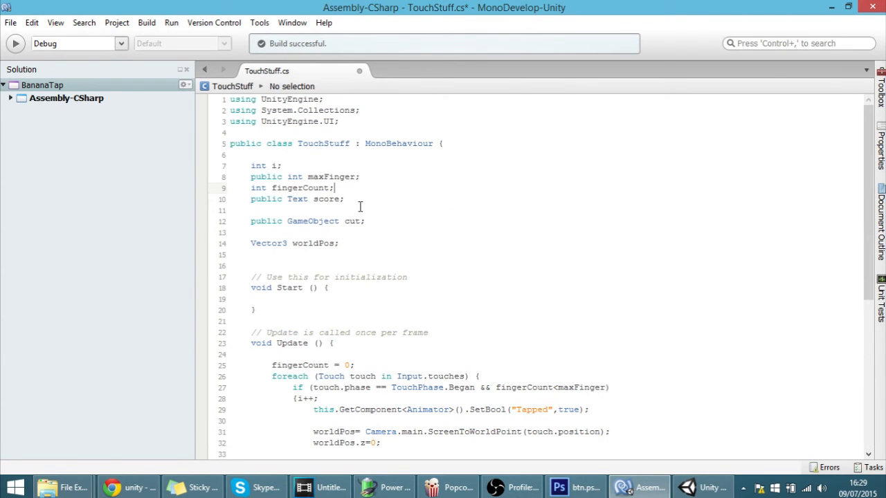
# Step: Declare 'bool screenPressed;' below the score field and check the Panel's CheckFingers trigger
pyautogui.press('Return')
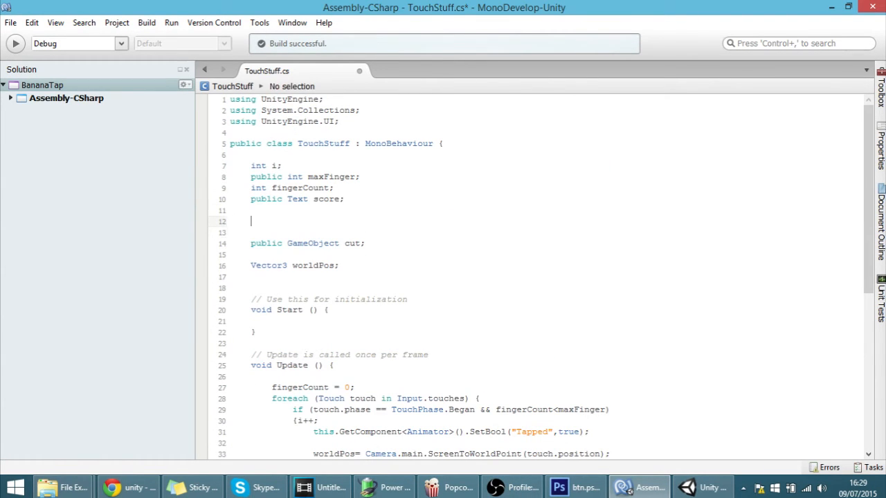
pyautogui.write('bool')
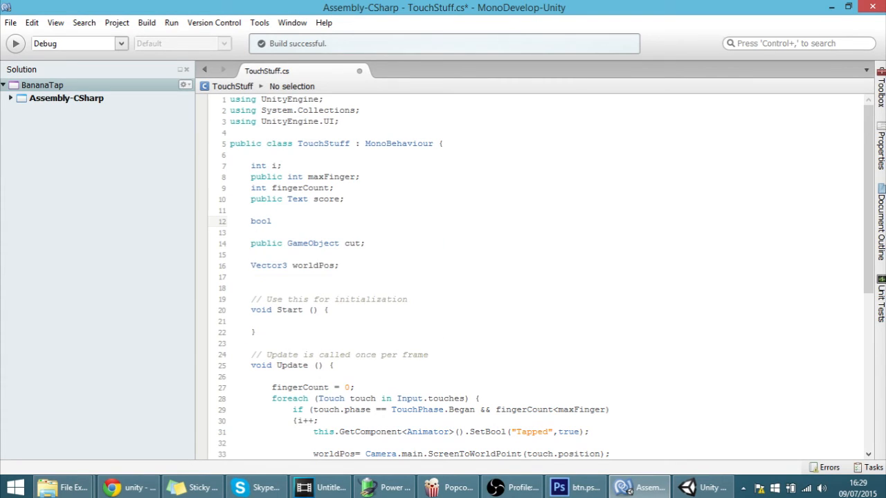
pyautogui.write('screenPre')
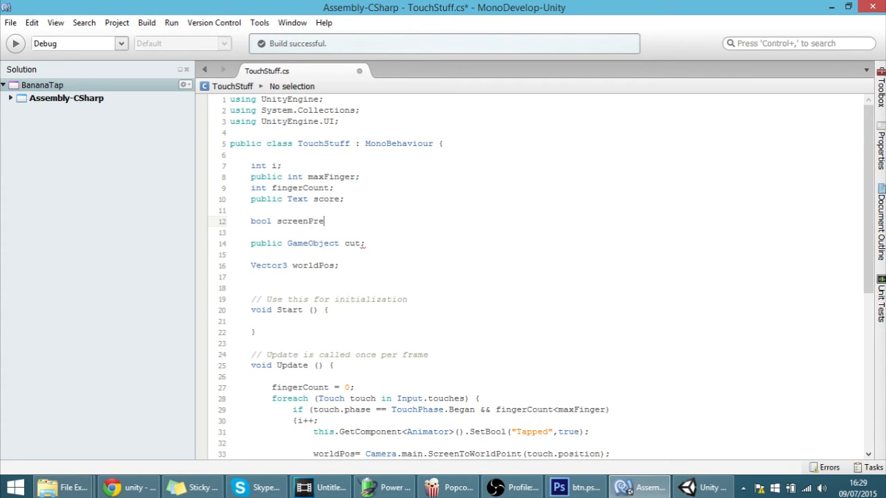
pyautogui.write('ssed;')
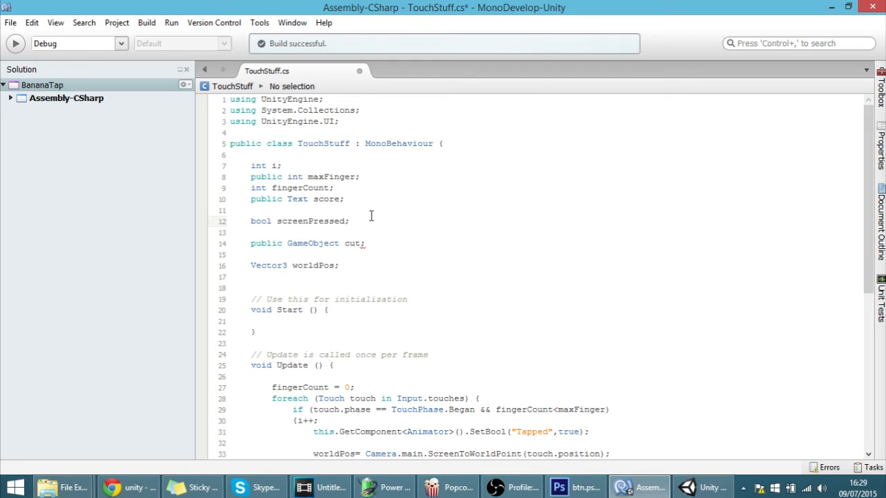
pyautogui.click(702, 487)
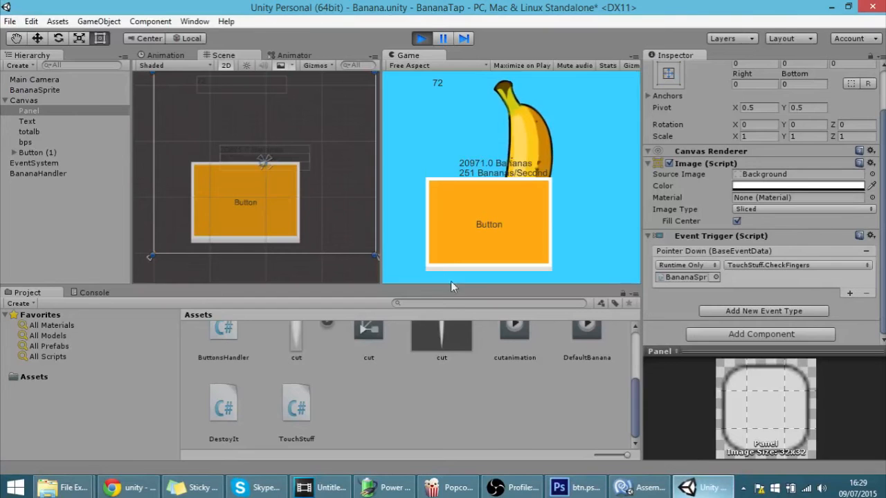
pyautogui.click(639, 487)
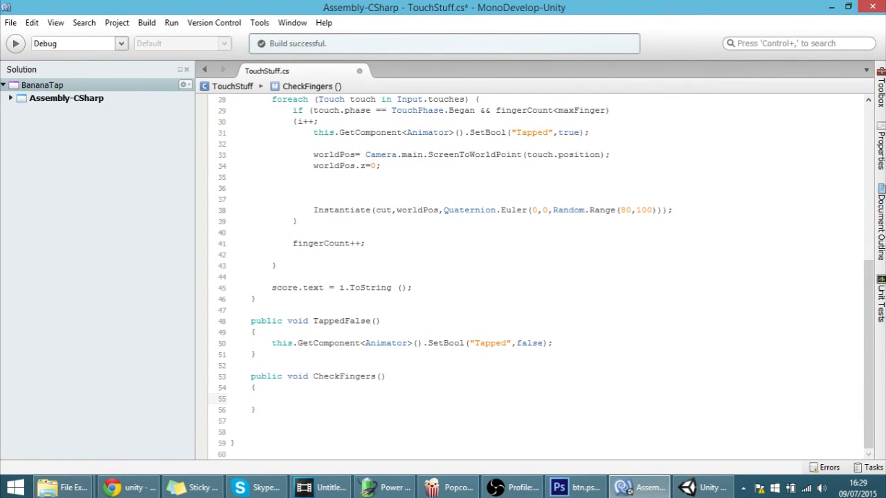
# Step: Write 'screenPressed=true;' inside the CheckFingers method
pyautogui.write('screenPressed=')
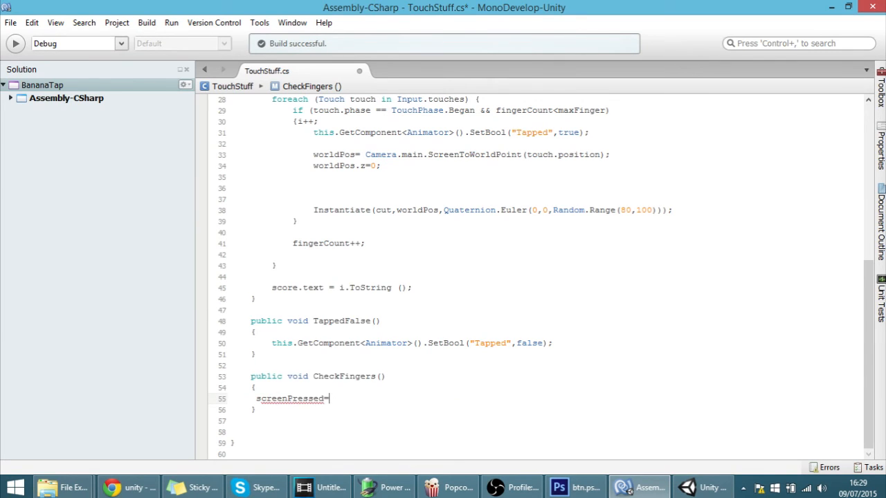
pyautogui.write('true;')
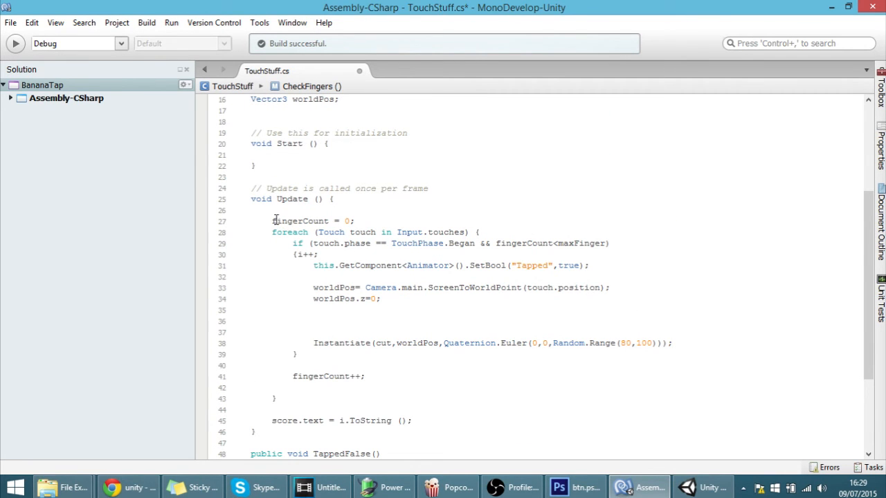
# Step: Wrap the fingerCount reset and touch loop in an 'if (screenPressed)' block
pyautogui.press('Return')
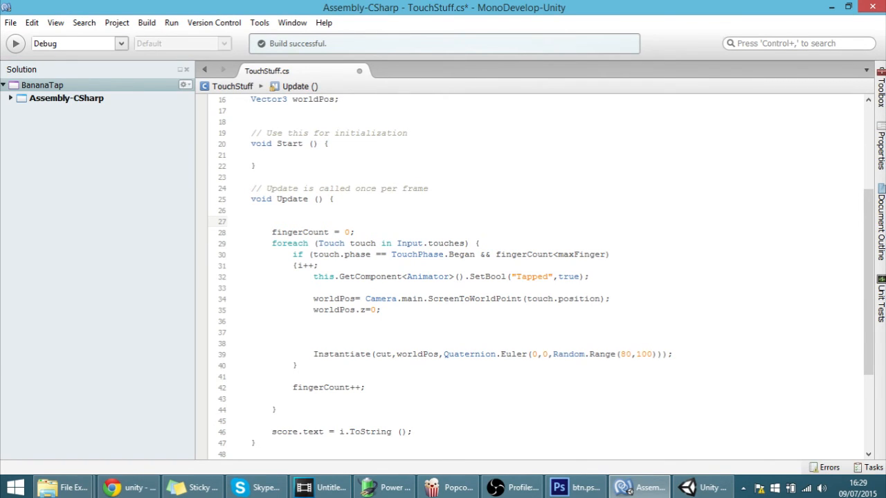
pyautogui.write('if (')
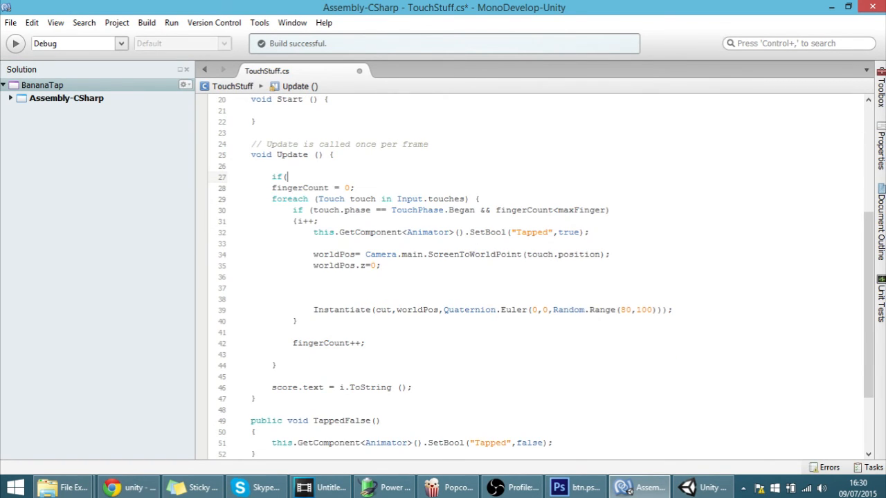
pyautogui.write('screenPressed')
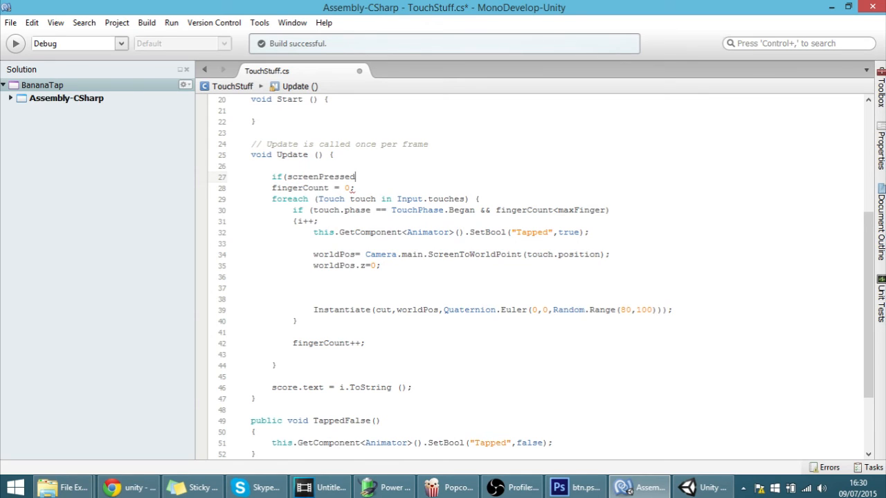
pyautogui.write('){')
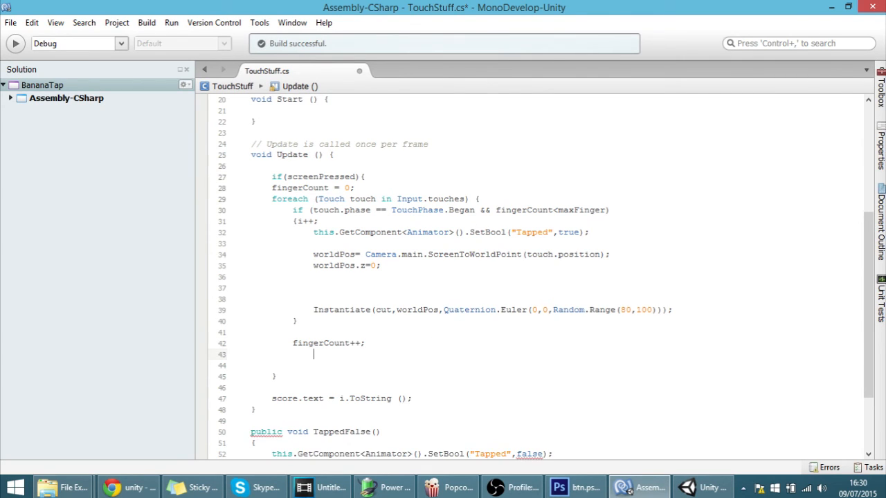
pyautogui.write('}')
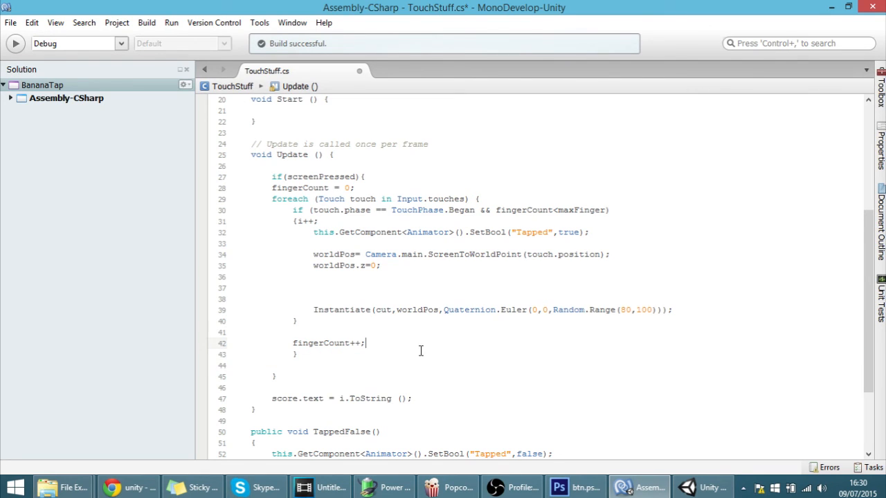
# Step: Add 'screenPressed=false;' after the touch-counting loop
pyautogui.press('enter')
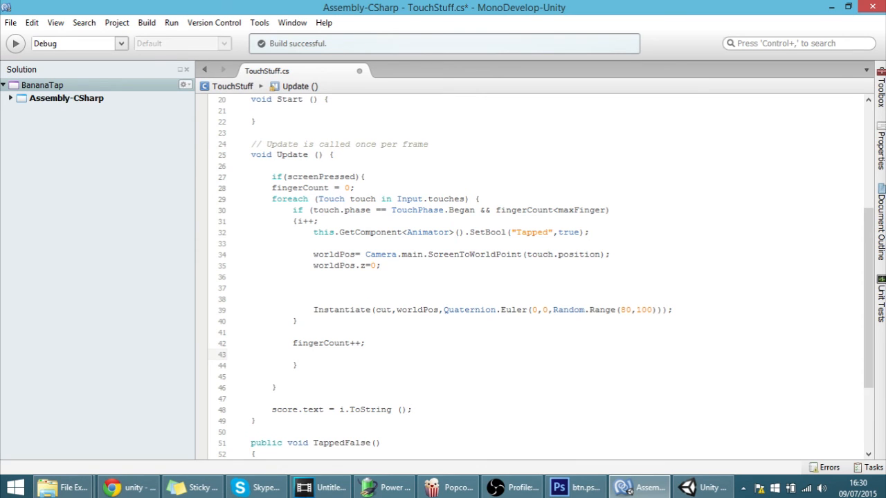
pyautogui.write('screenPressed')
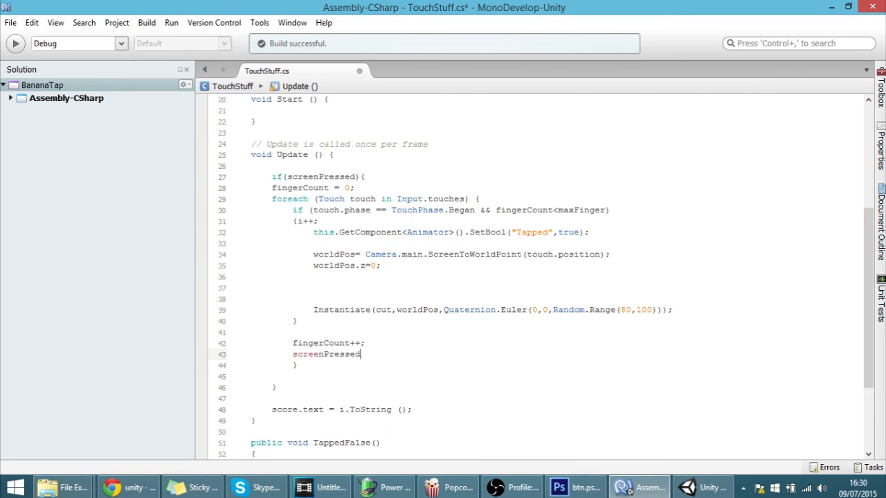
pyautogui.write('=false;')
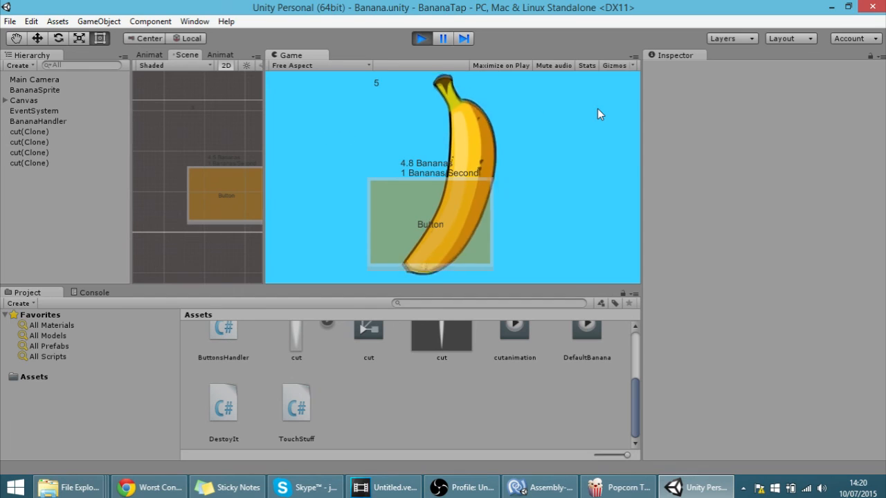
# Step: Tap the Game view repeatedly so the banana count climbs during the play-test
pyautogui.click(429, 224)
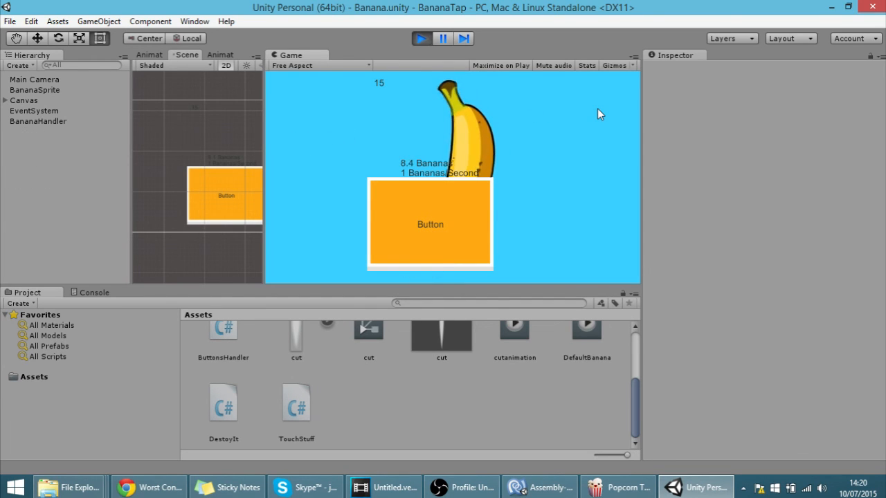
pyautogui.click(429, 223)
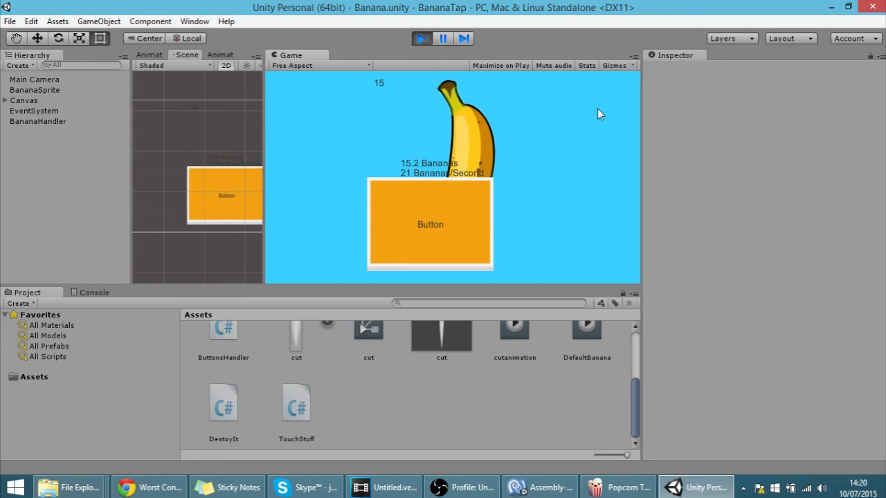
pyautogui.click(429, 225)
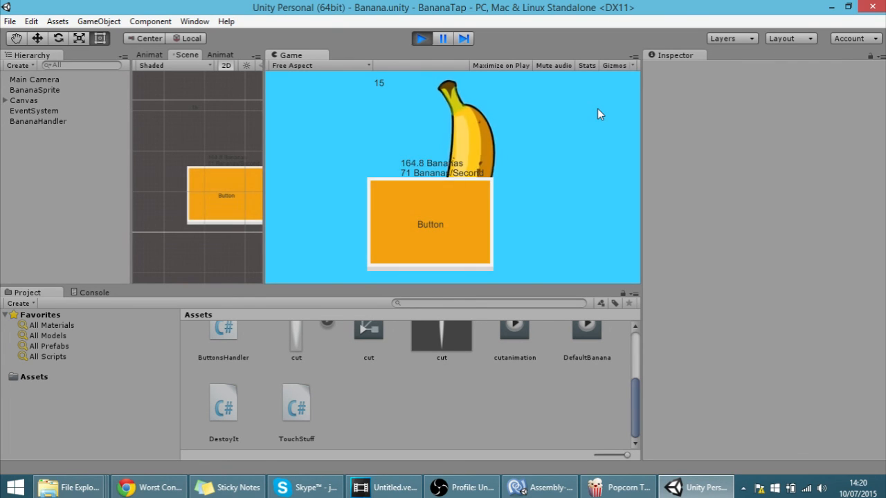
pyautogui.click(429, 224)
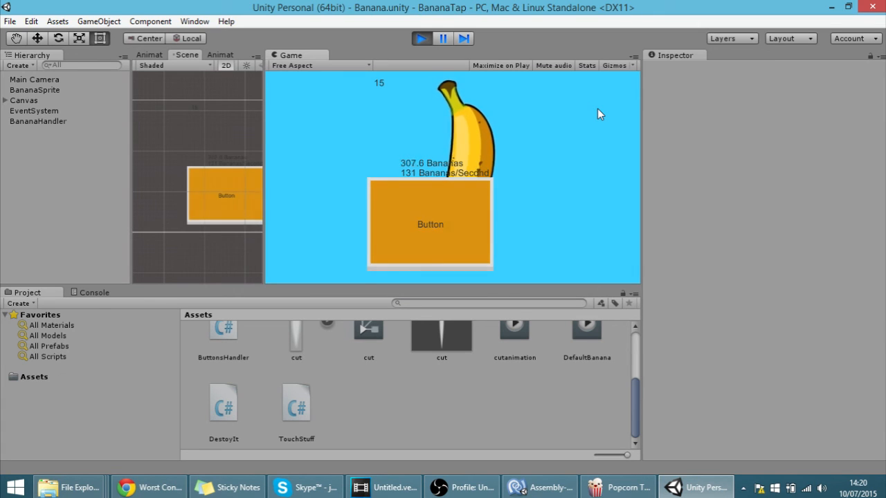
pyautogui.click(429, 225)
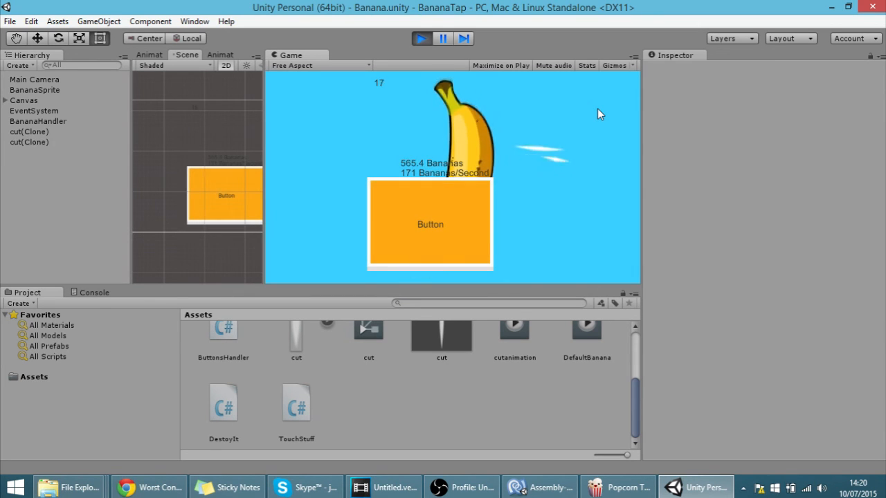